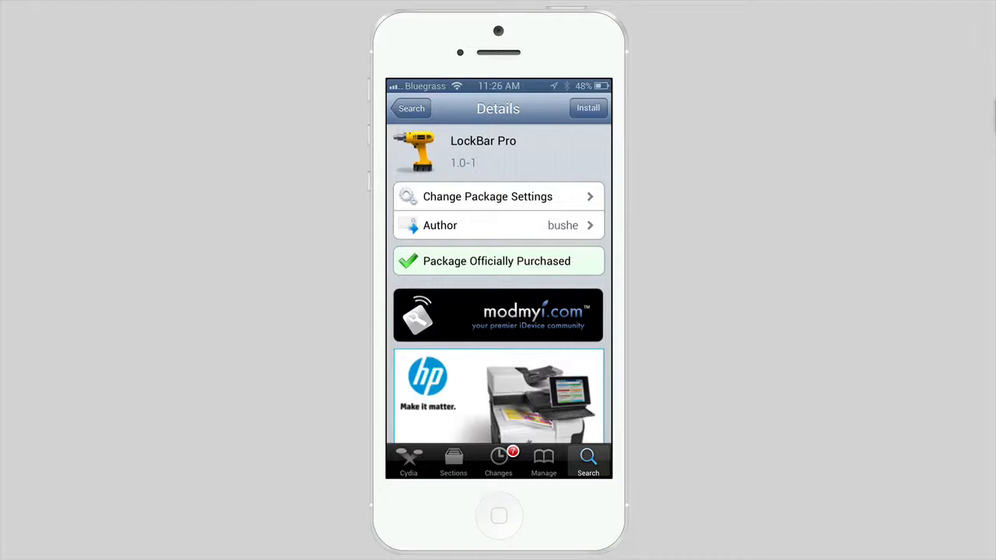
Step: Lock the iPhone and reveal the LockBar toggles and brightness slider on the lock screen
key(home)
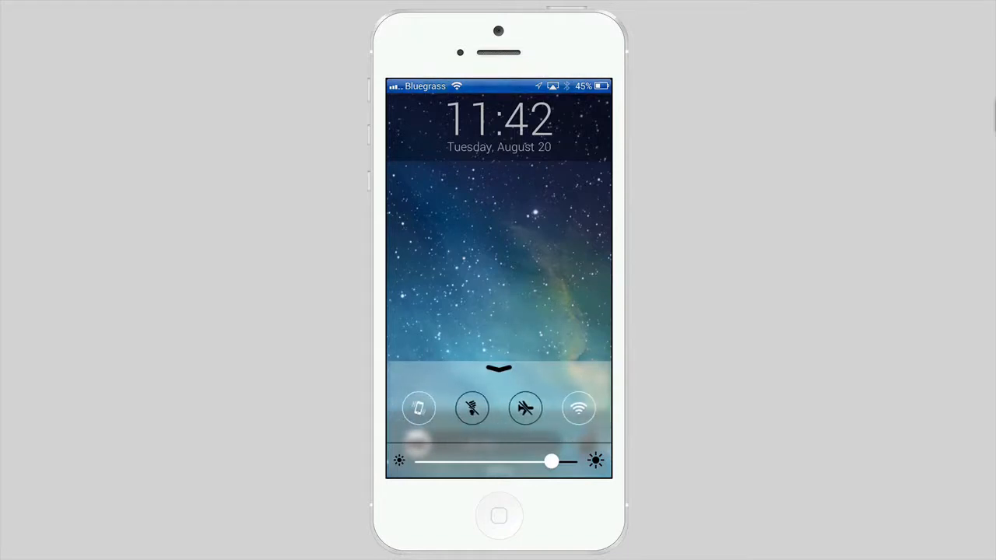
drag(552, 461, 498, 460)
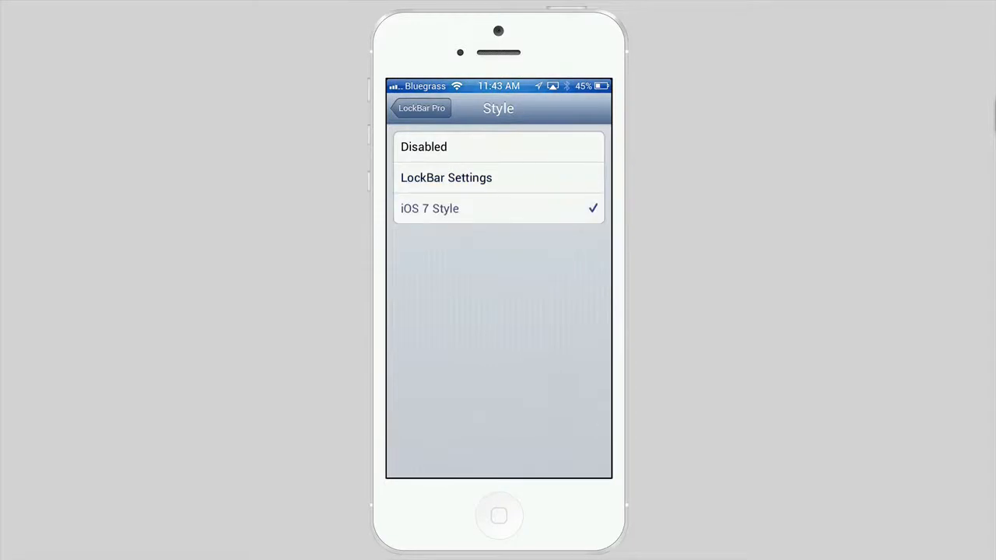
Step: Return to the main LockBar Pro page and review the Swipes, Double Tap and Scroll Indicator toggles
click(420, 109)
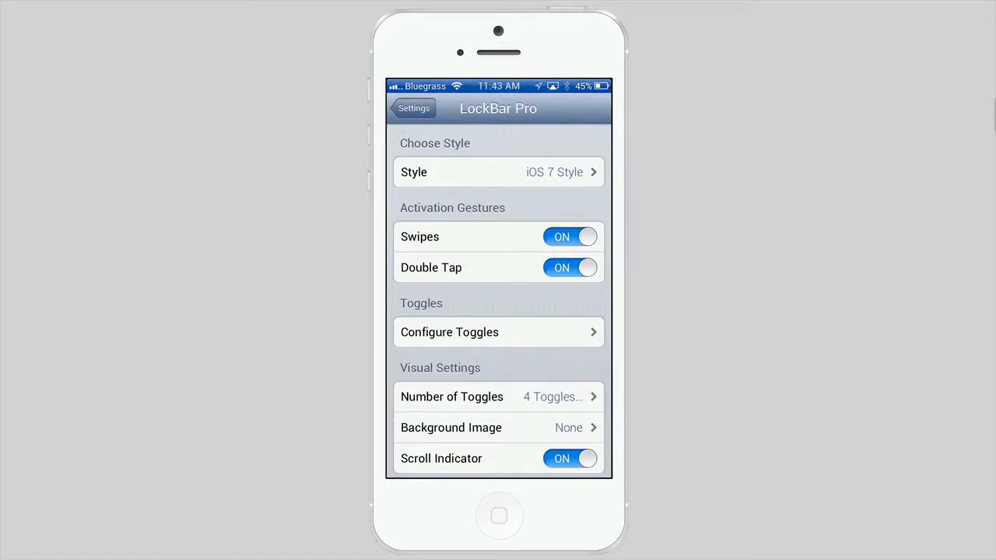
scroll(down, 3)
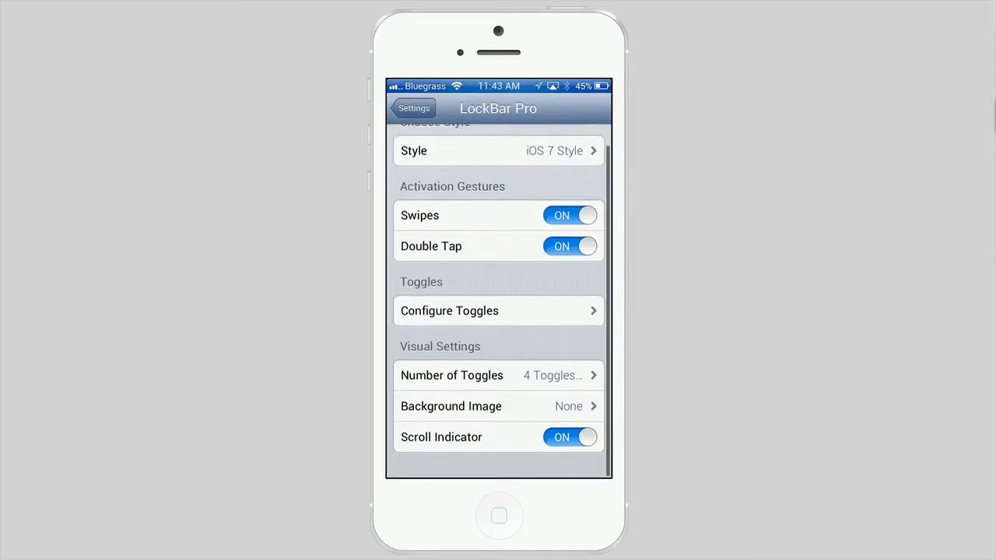
click(498, 312)
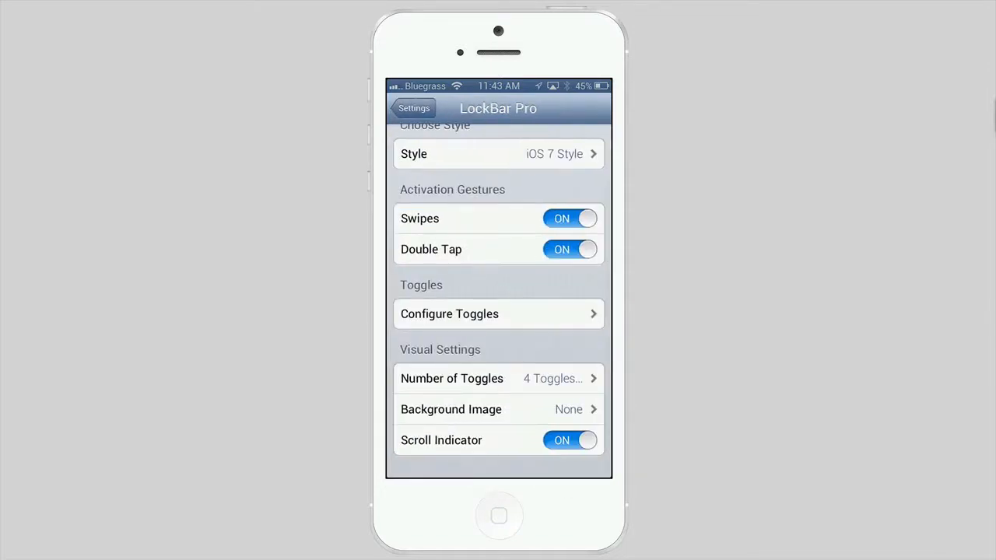
Step: Review Number of Toggles and Background Image, then switch the Scroll Indicator off
click(483, 378)
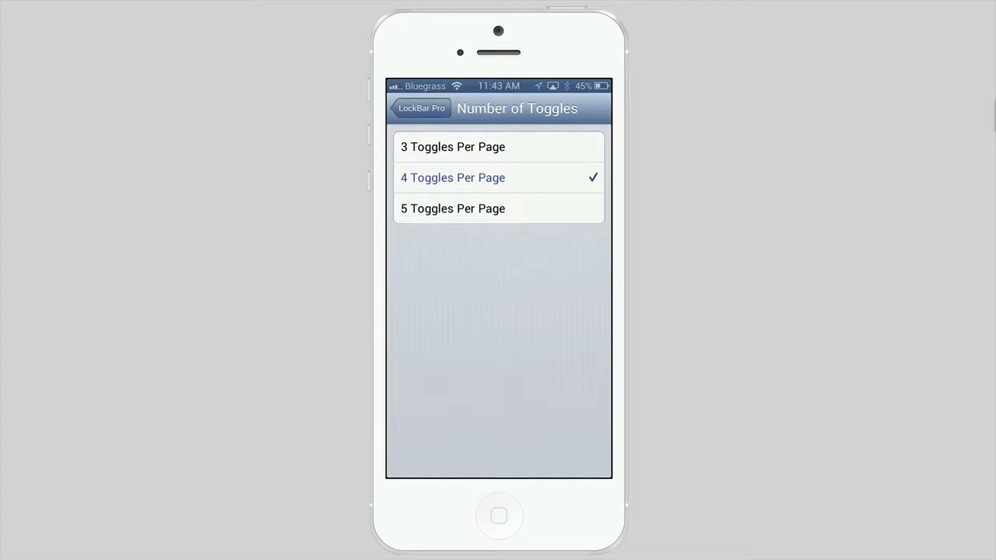
click(420, 109)
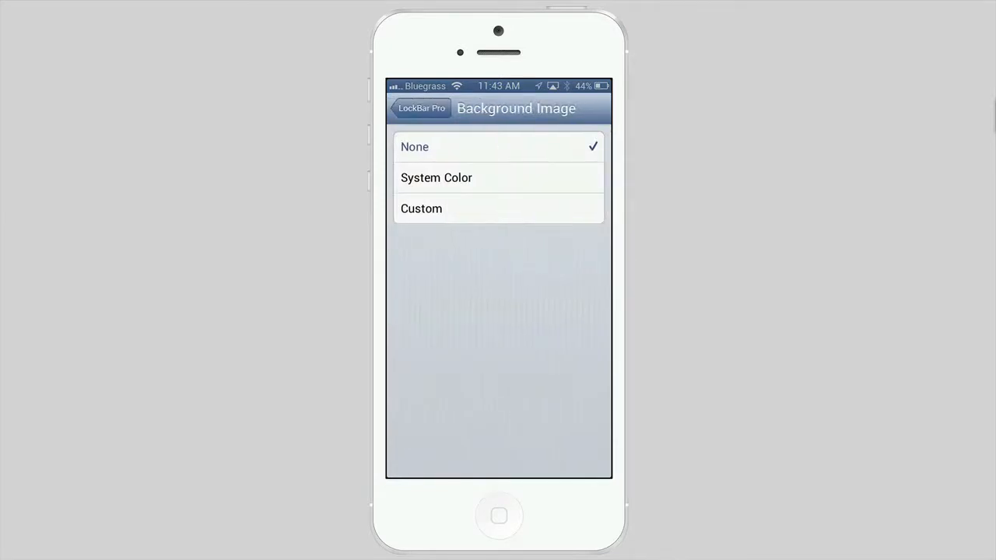
click(420, 107)
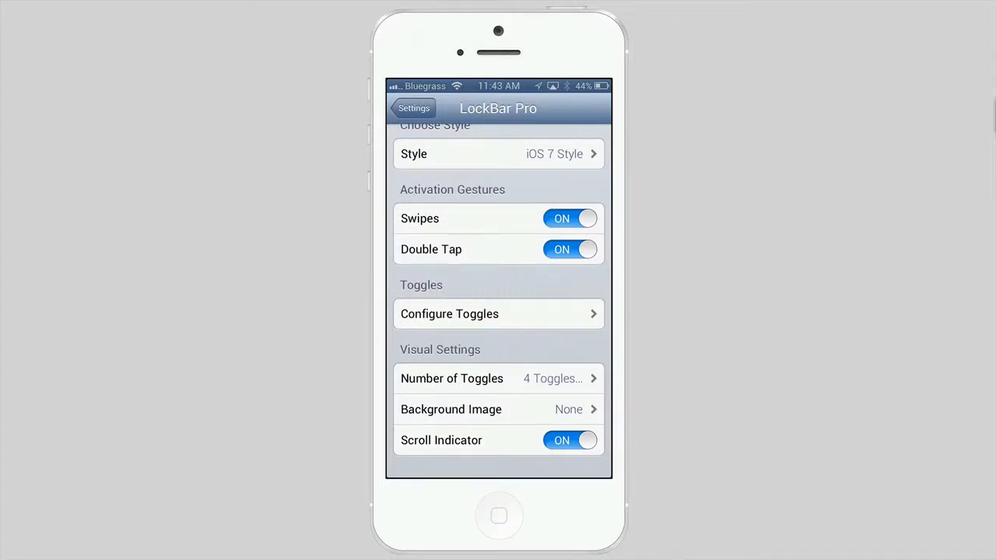
click(569, 440)
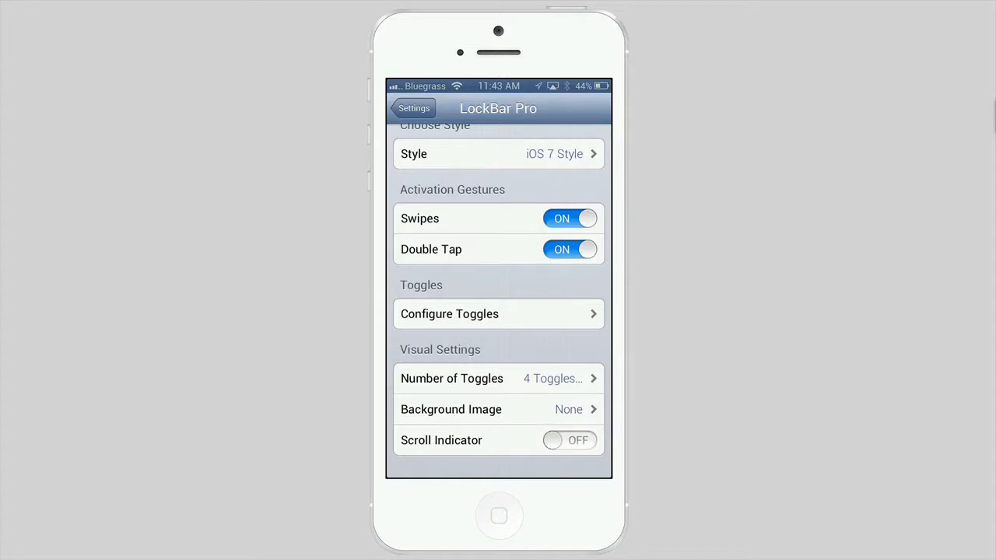